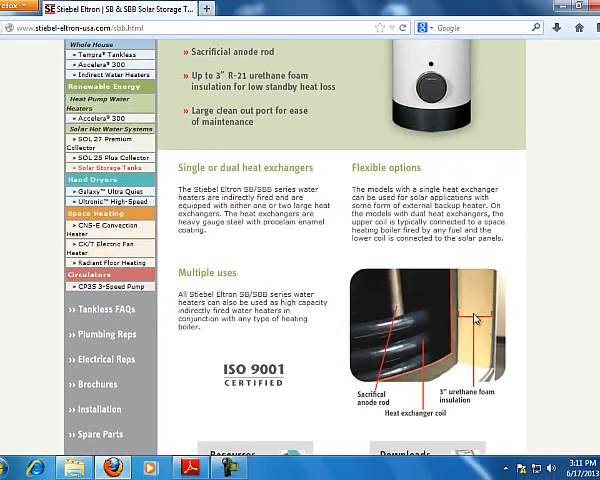
# Scroll the SB & SBB product page down to its Resources and Downloads section.
pyautogui.scroll(3)
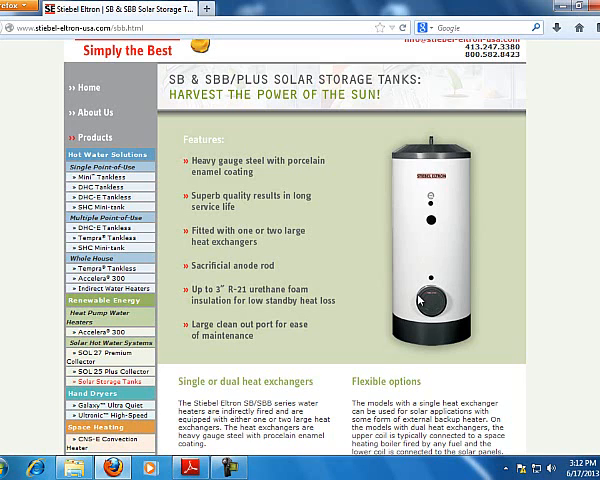
pyautogui.scroll(-3)
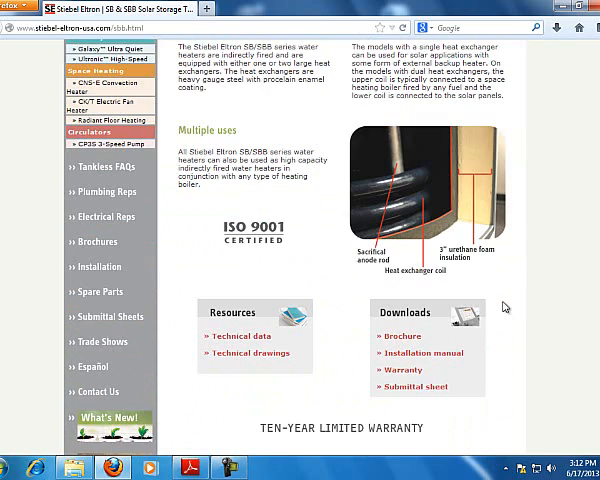
# Open the SBB solar storage tank installation manual PDF from the product page.
pyautogui.click(418, 352)
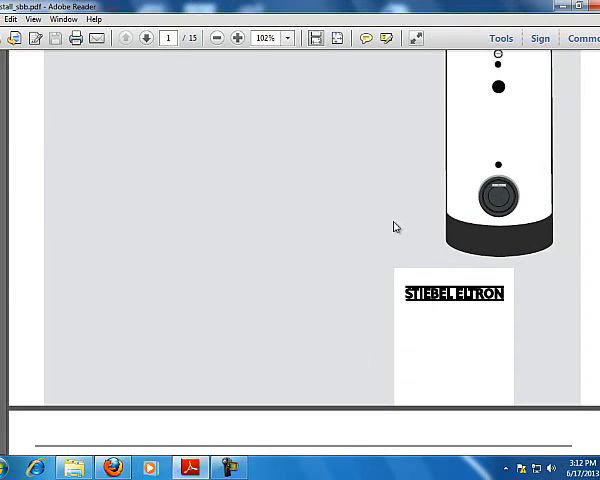
pyautogui.scroll(3)
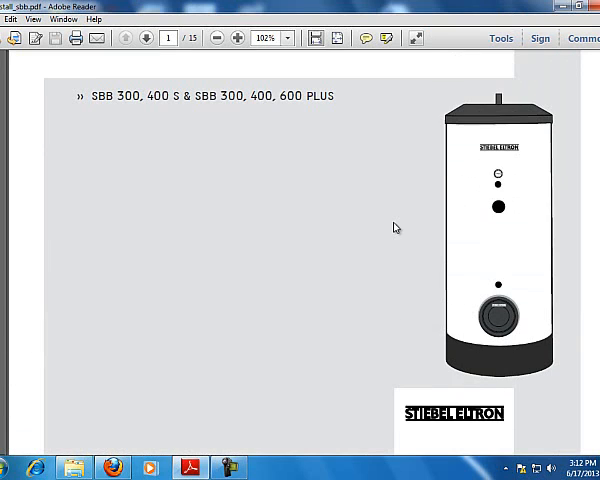
pyautogui.moveTo(236, 276)
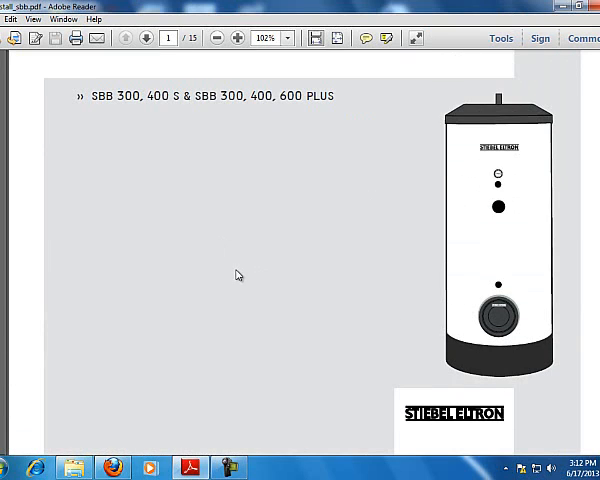
pyautogui.click(210, 38)
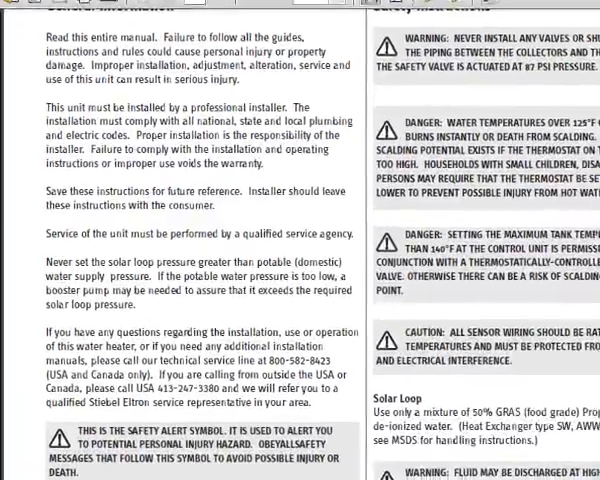
# Scroll the manual to page 4's section 4.2 Decalcification.
pyautogui.scroll(-3)
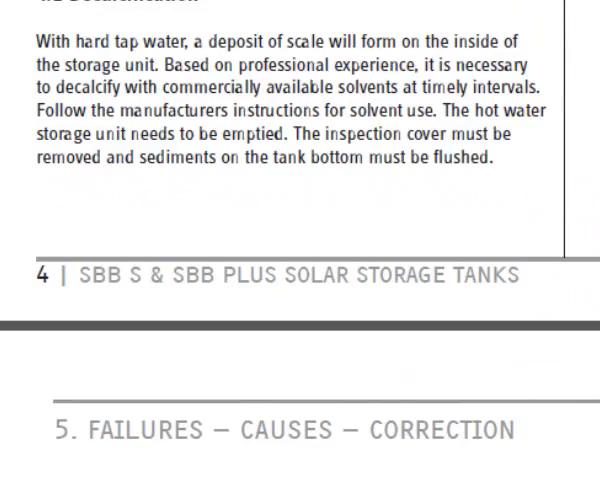
pyautogui.scroll(3)
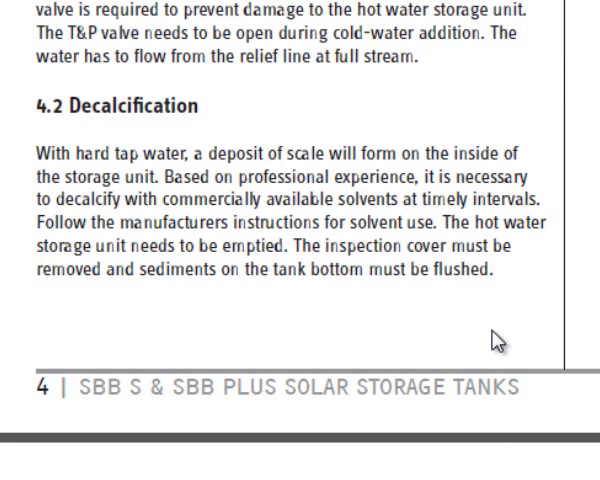
pyautogui.scroll(3)
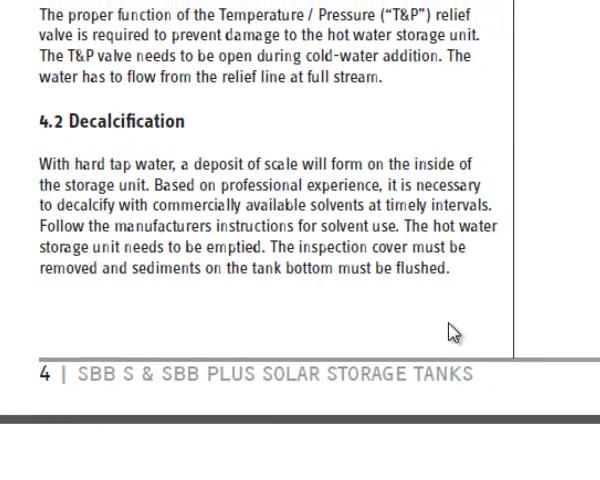
pyautogui.scroll(-3)
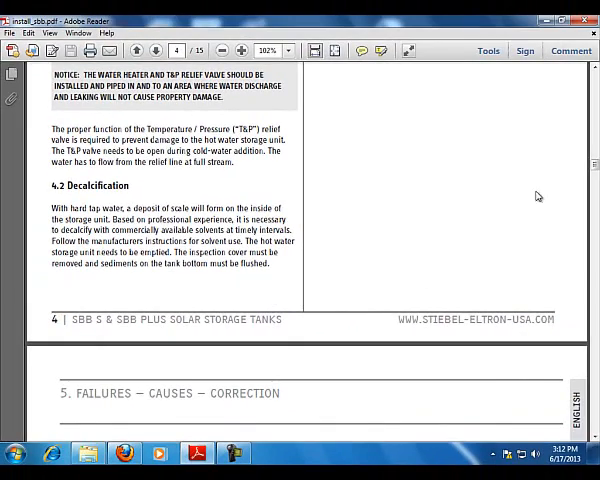
# Scroll past the failures table and specifications to Figure 5, the SBB Plus diagram with hydronic back-up.
pyautogui.scroll(3)
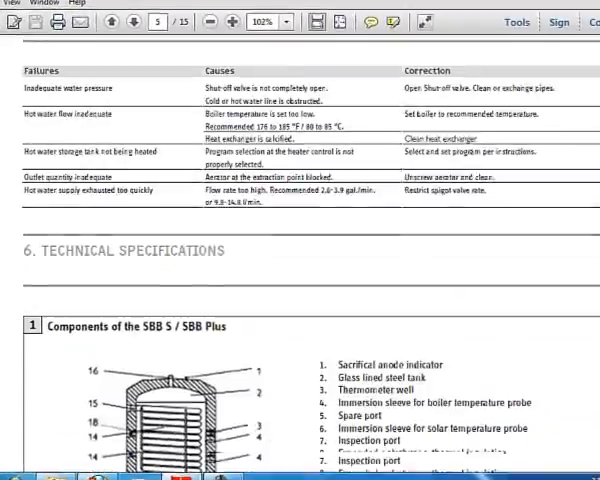
pyautogui.scroll(-3)
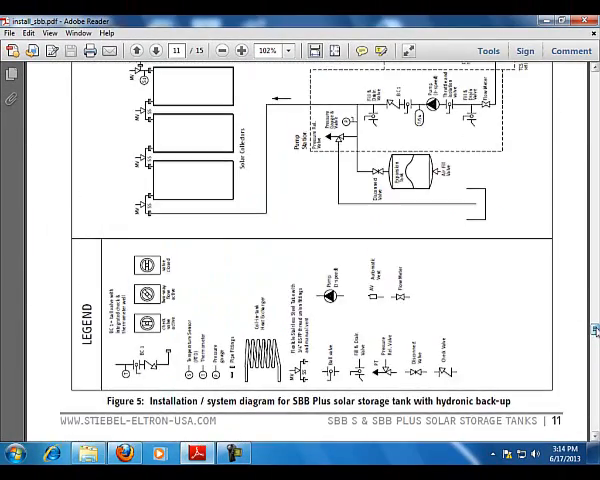
# Rotate the sideways page 10 system diagram clockwise so it reads upright.
pyautogui.scroll(3)
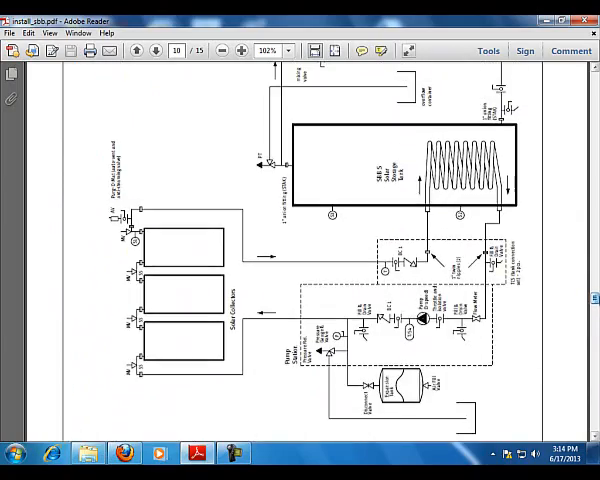
pyautogui.rightClick(370, 300)
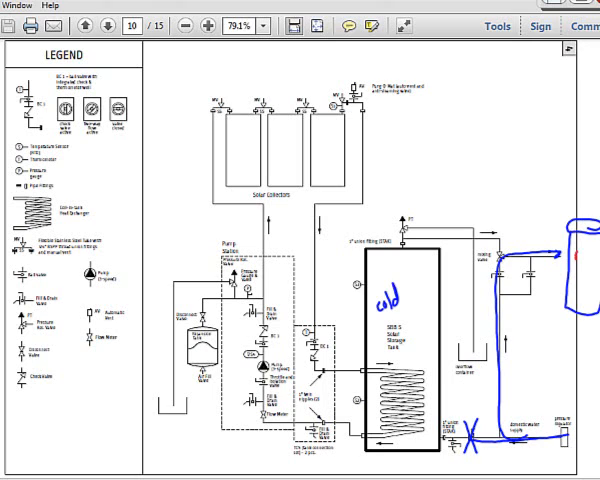
# Annotate 'DHW' above the storage tank on the page 10 diagram.
pyautogui.write('DHW')
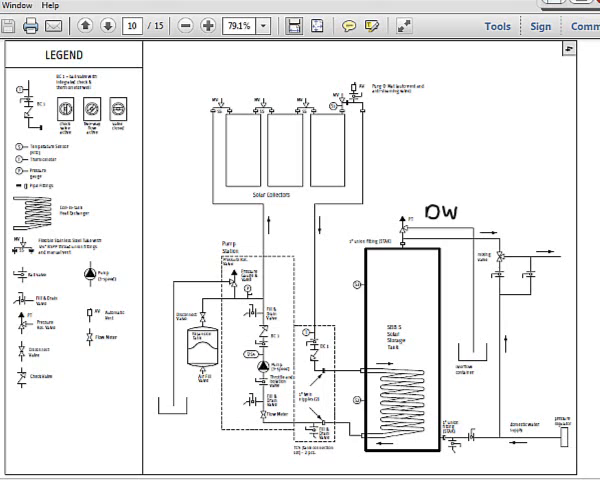
# Extend the tank label to 'DHWS' and add a 21' mark with a line above it.
pyautogui.write('S')
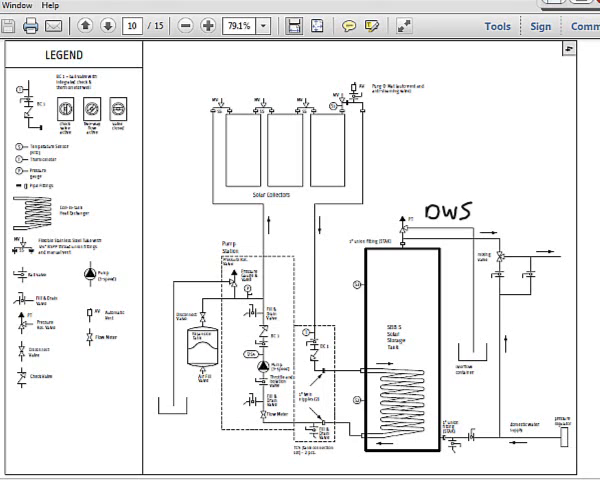
pyautogui.write('21')
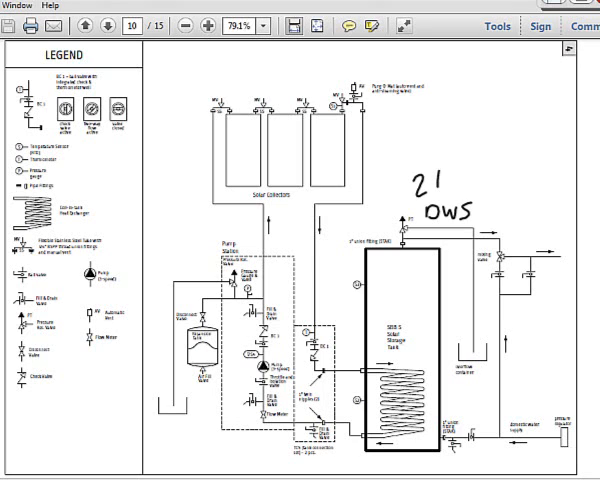
pyautogui.write('line')
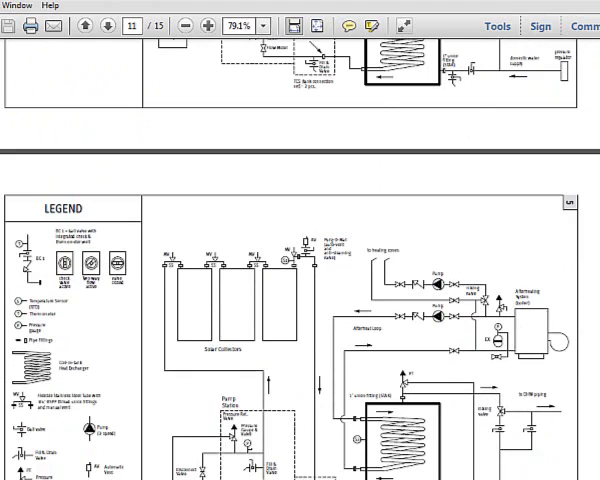
# Scroll down to the page 11 system diagram with its legend.
pyautogui.scroll(-3)
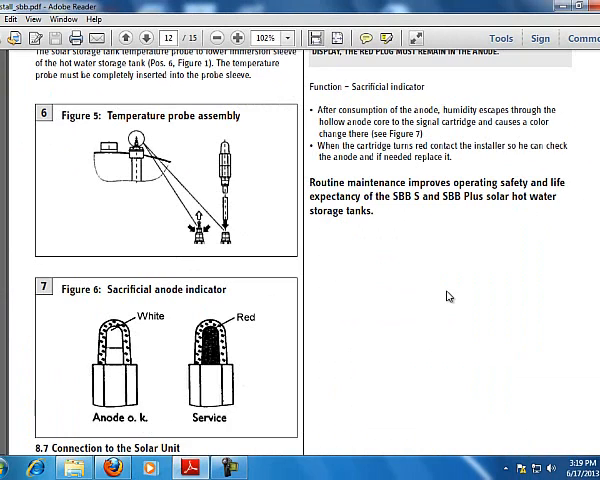
# Scroll past Figure 7 and section 8.8 to section 9, Temperature & Pressure Relief Valve Assembly.
pyautogui.scroll(-3)
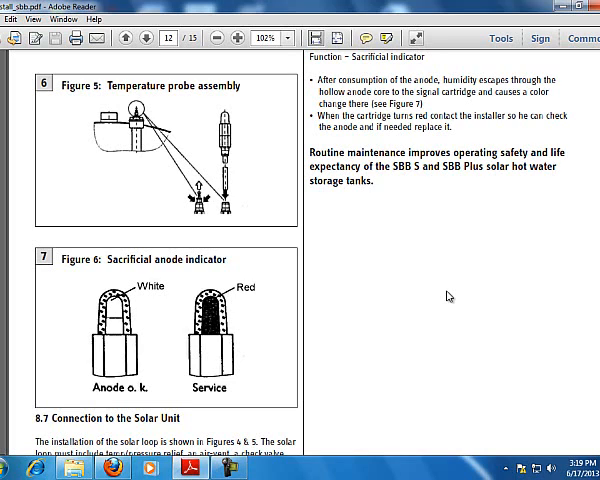
pyautogui.moveTo(48, 344)
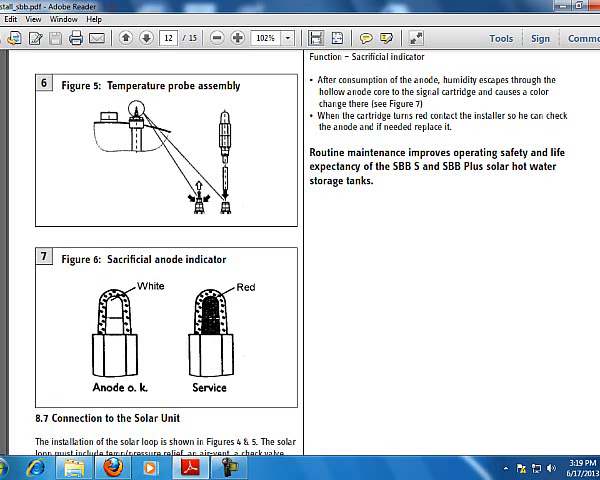
pyautogui.scroll(-3)
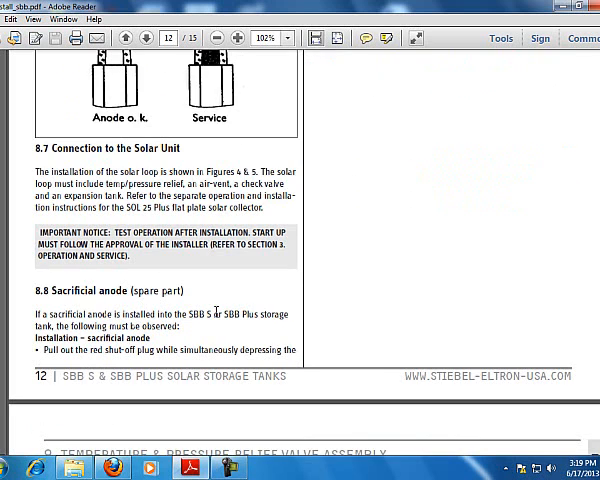
pyautogui.scroll(-3)
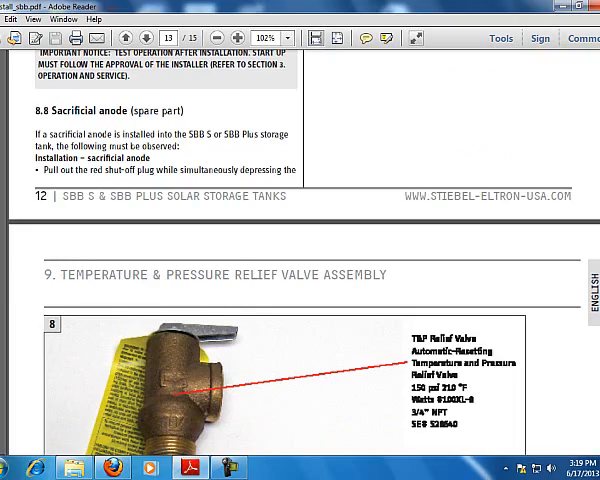
# Jump back to the page 11 system diagram of the tank piped to its collectors.
pyautogui.click(124, 38)
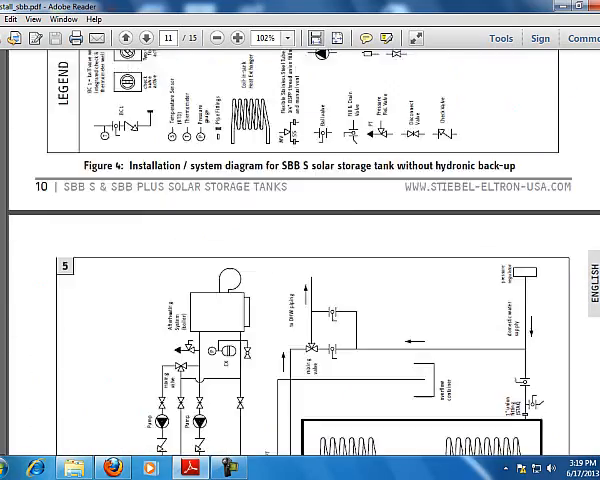
pyautogui.scroll(3)
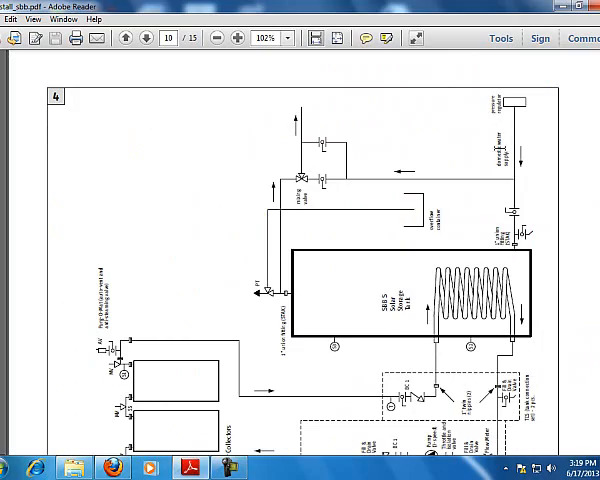
pyautogui.moveTo(298, 298)
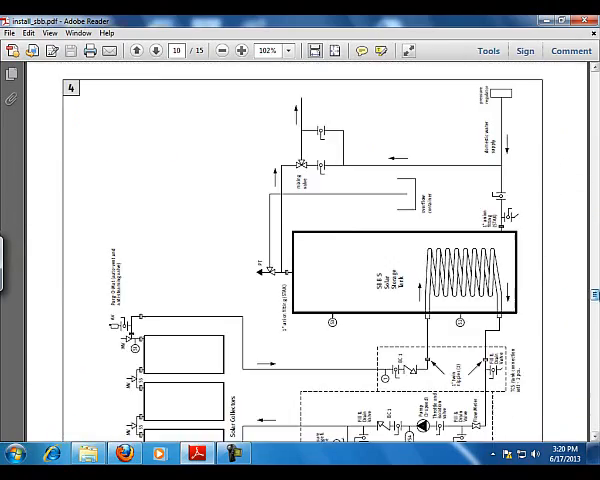
# Scroll from the system diagram toward the page 7 SBB tank dimensions table.
pyautogui.scroll(-3)
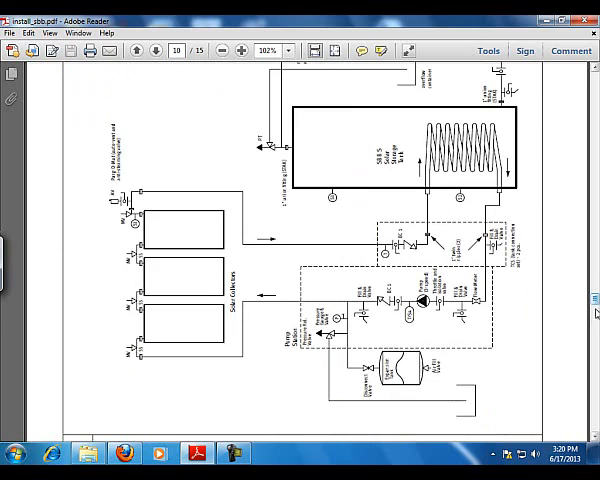
pyautogui.moveTo(336, 300)
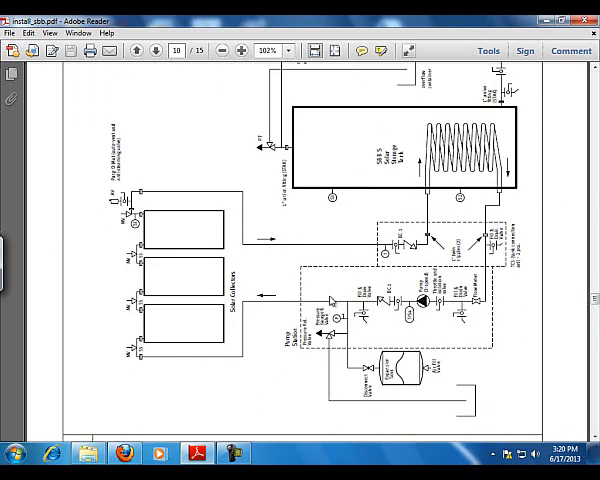
pyautogui.moveTo(228, 208)
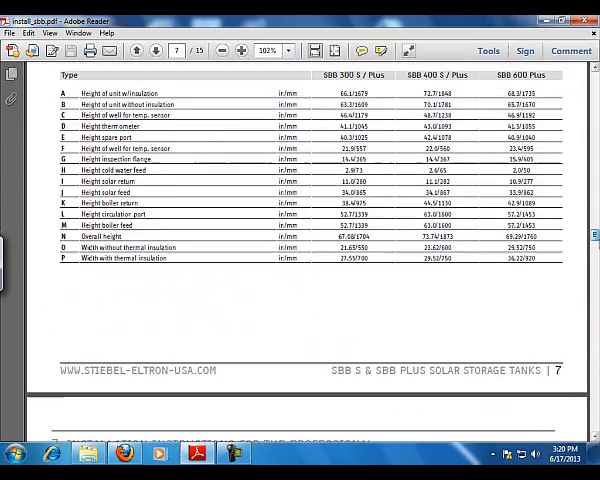
# Scroll to page 6 showing the weights and heat-loss table above the Dimensions drawing.
pyautogui.scroll(3)
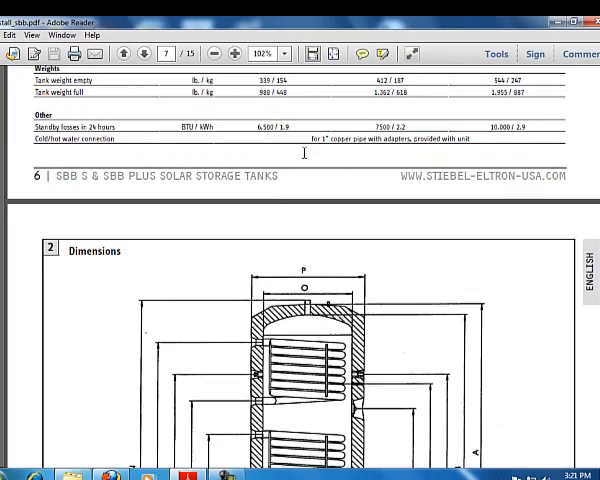
pyautogui.scroll(3)
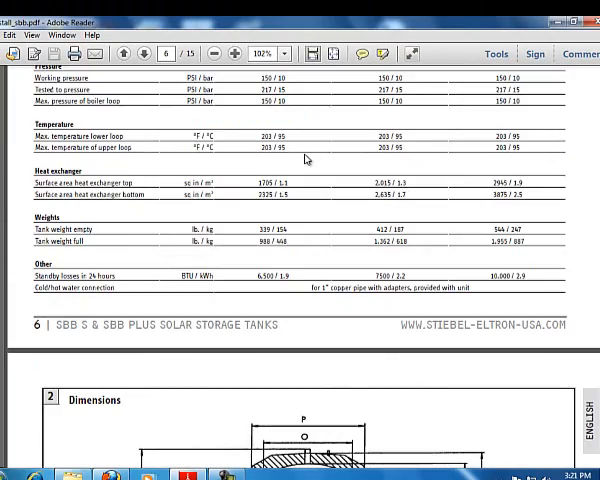
pyautogui.scroll(3)
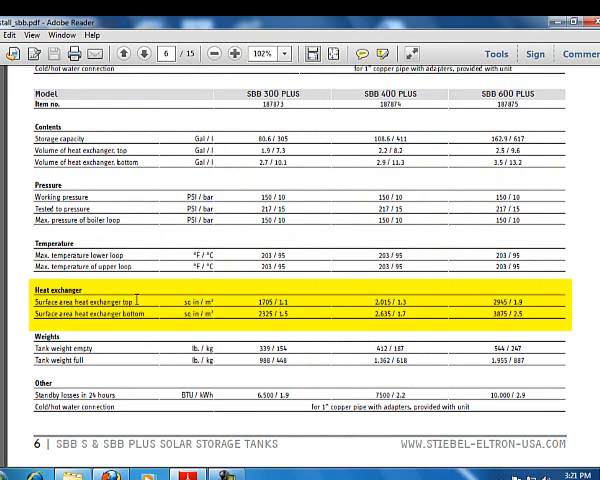
pyautogui.scroll(-3)
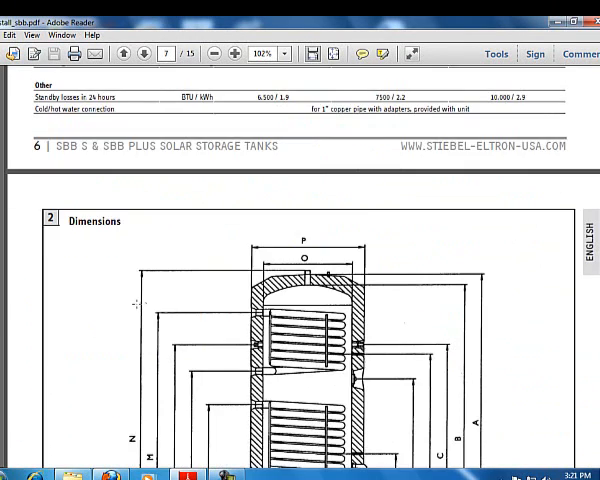
# Scroll down to the heights table for the SBB 300, 400 and 600 Plus tanks.
pyautogui.scroll(-3)
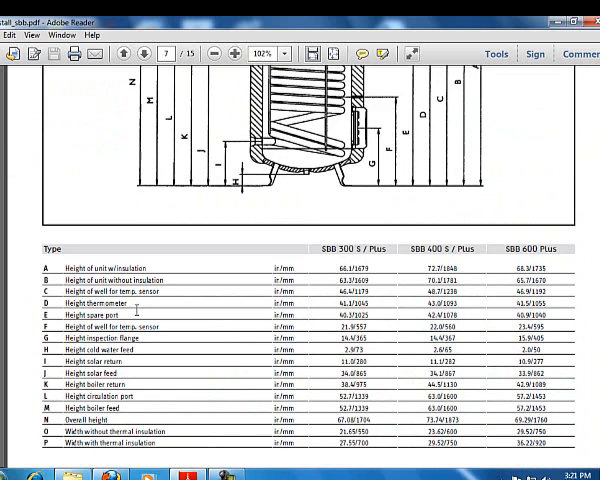
pyautogui.moveTo(400, 328)
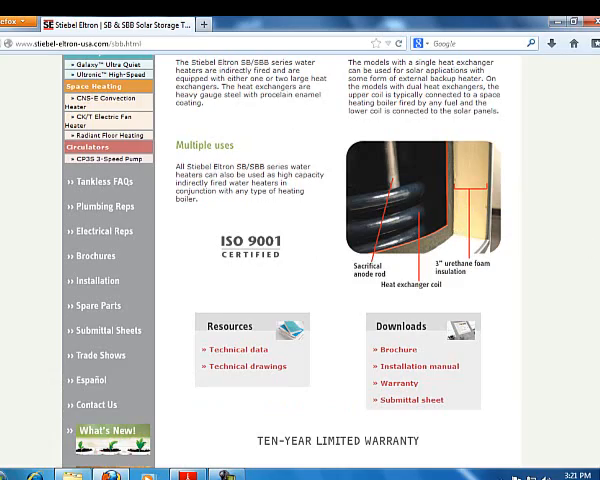
# Scroll the SB/SBB solar tank page up to its features list and tank photo.
pyautogui.scroll(-3)
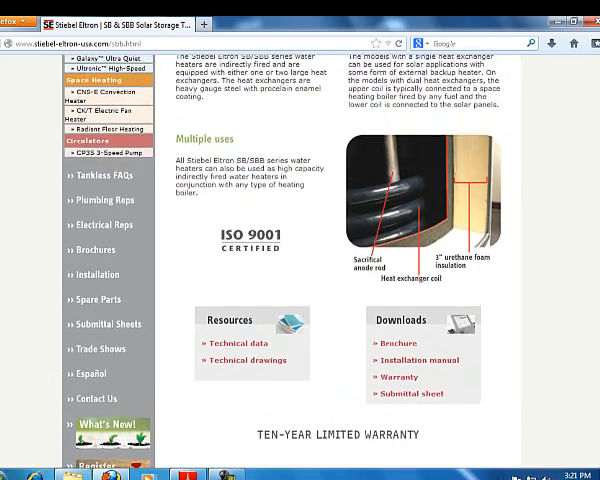
pyautogui.scroll(3)
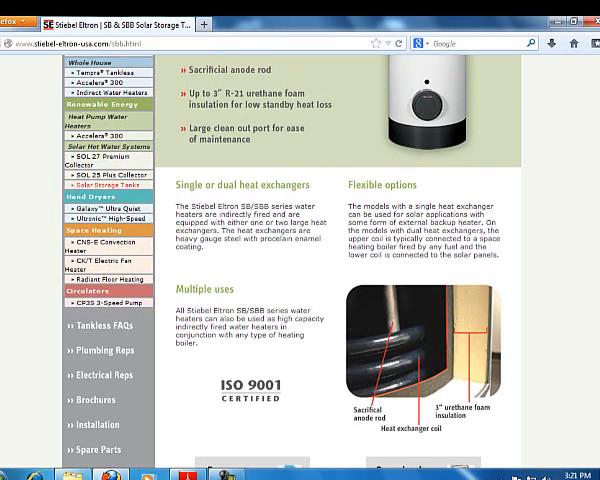
pyautogui.scroll(3)
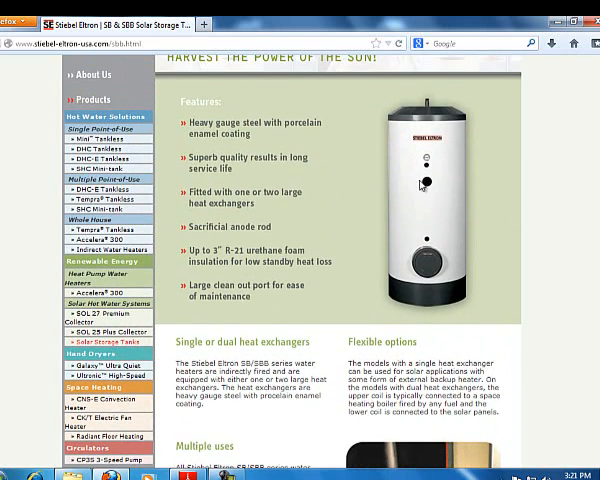
pyautogui.moveTo(500, 184)
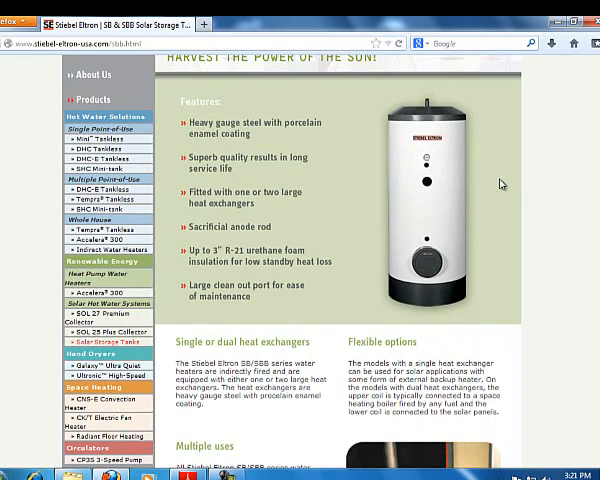